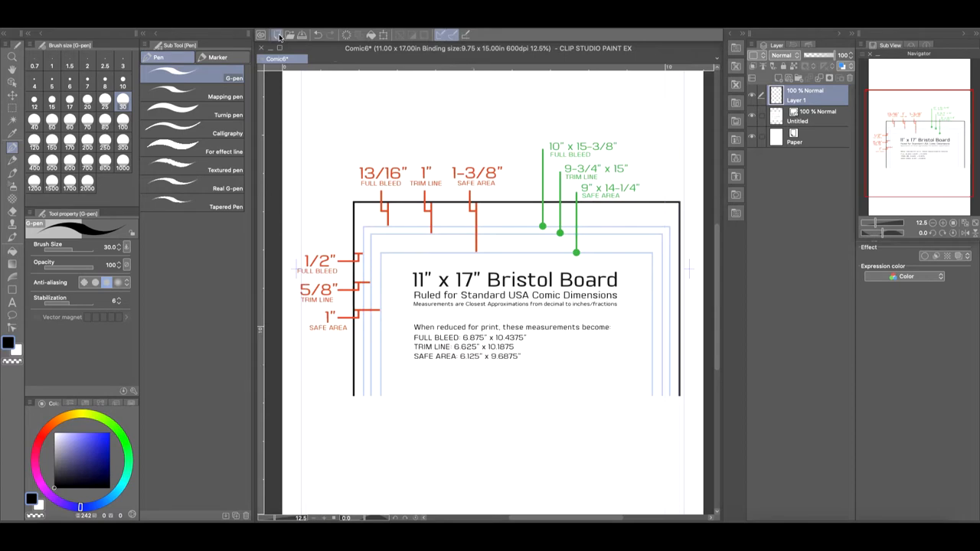
# Step: Create an 11 x 17 in comic page from the BlamBot American Standard preset, inner border by margins
pyautogui.click(278, 34)
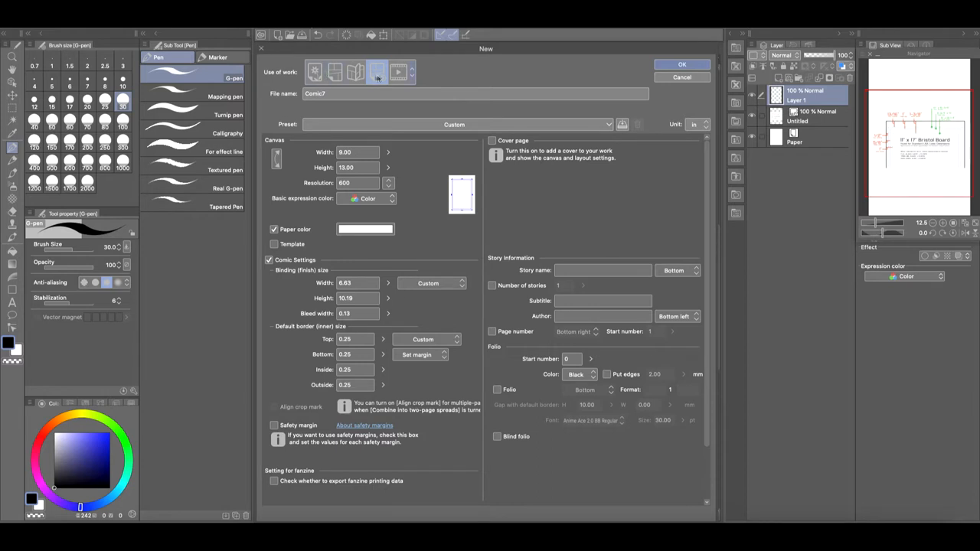
pyautogui.moveTo(377, 72)
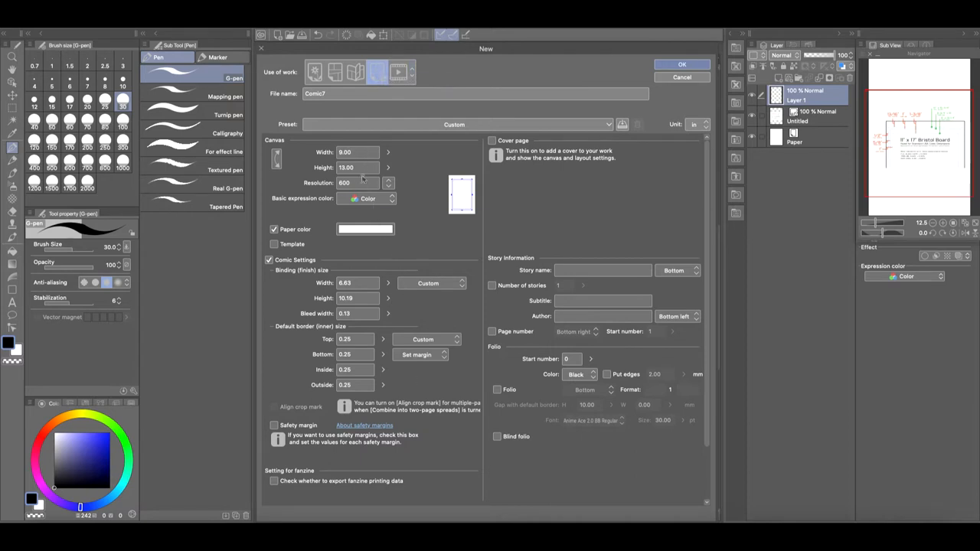
pyautogui.click(454, 124)
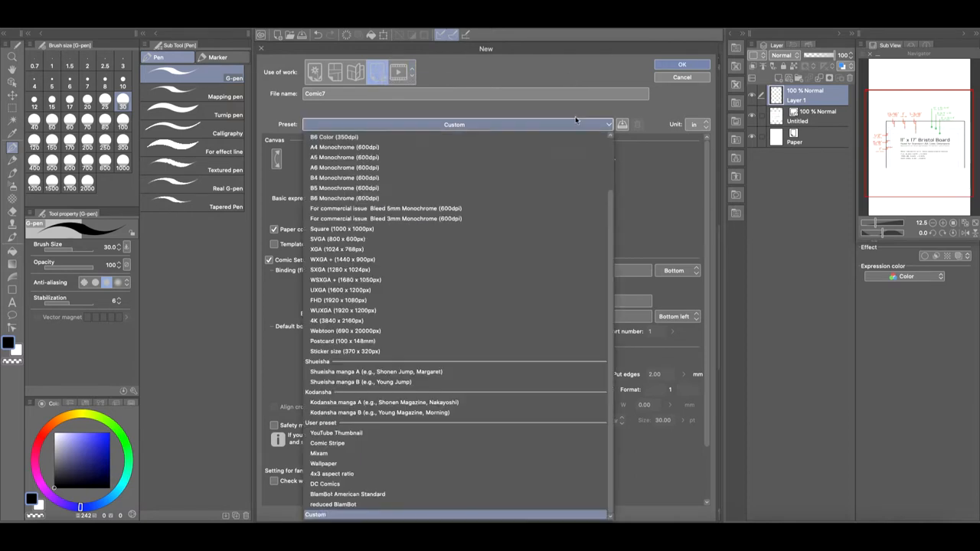
pyautogui.click(347, 494)
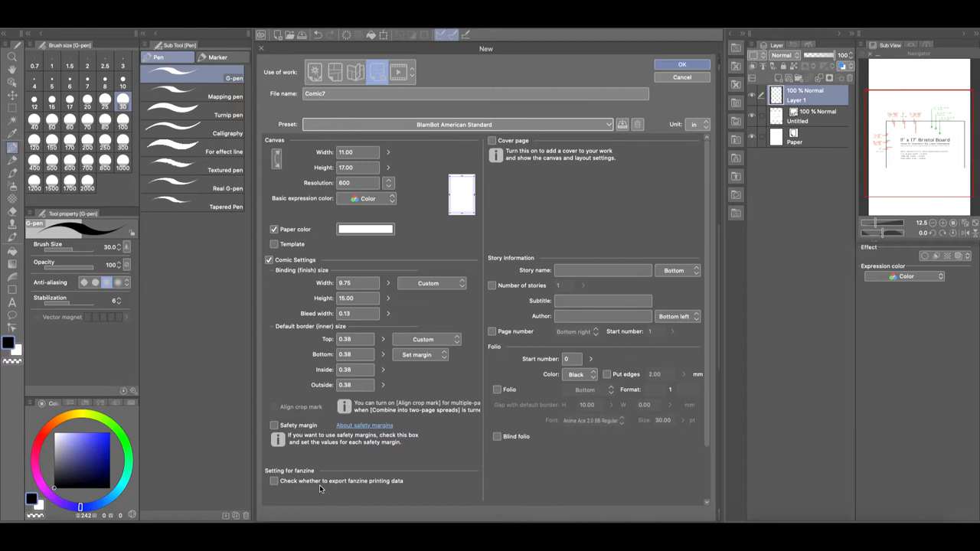
pyautogui.click(421, 354)
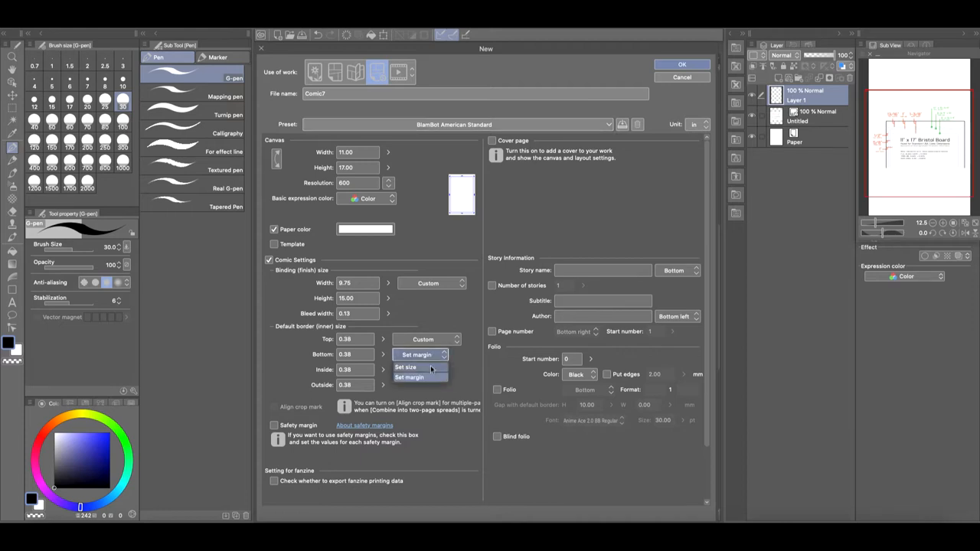
pyautogui.click(406, 368)
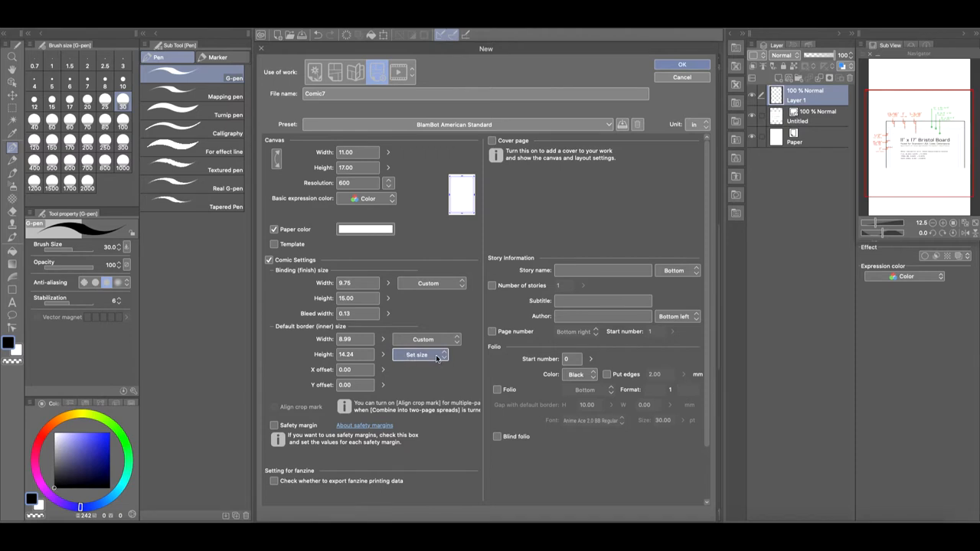
pyautogui.click(417, 354)
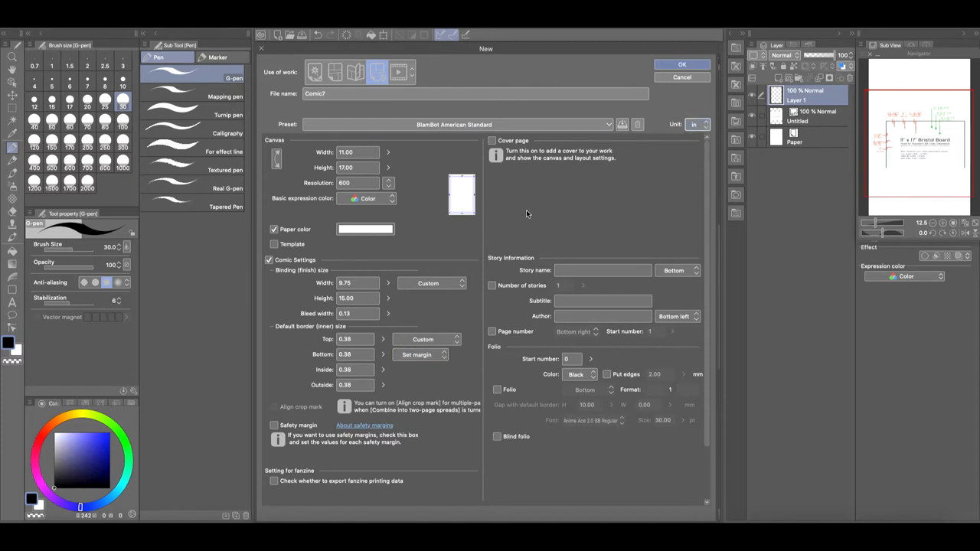
pyautogui.click(681, 63)
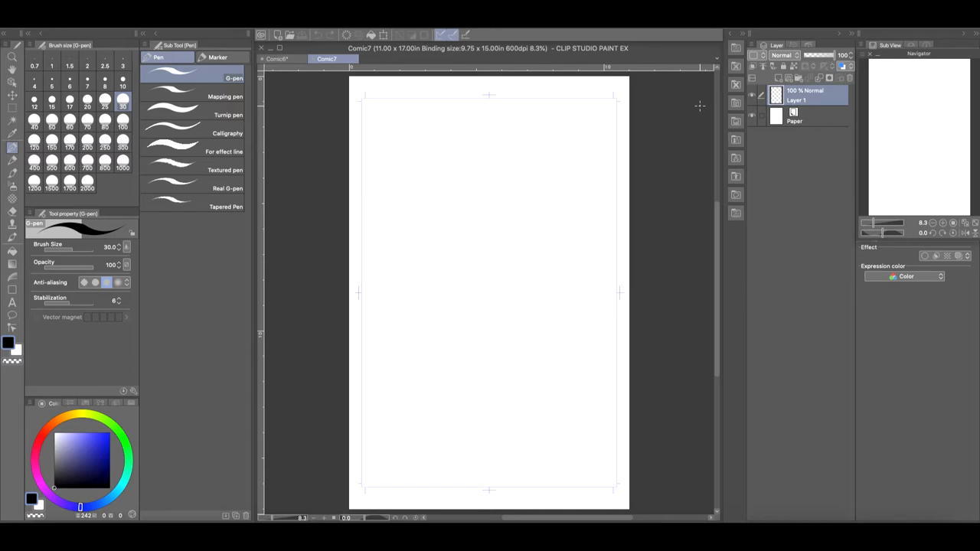
# Step: Switch to the Comic6 Bristol Board reference tab
pyautogui.click(277, 59)
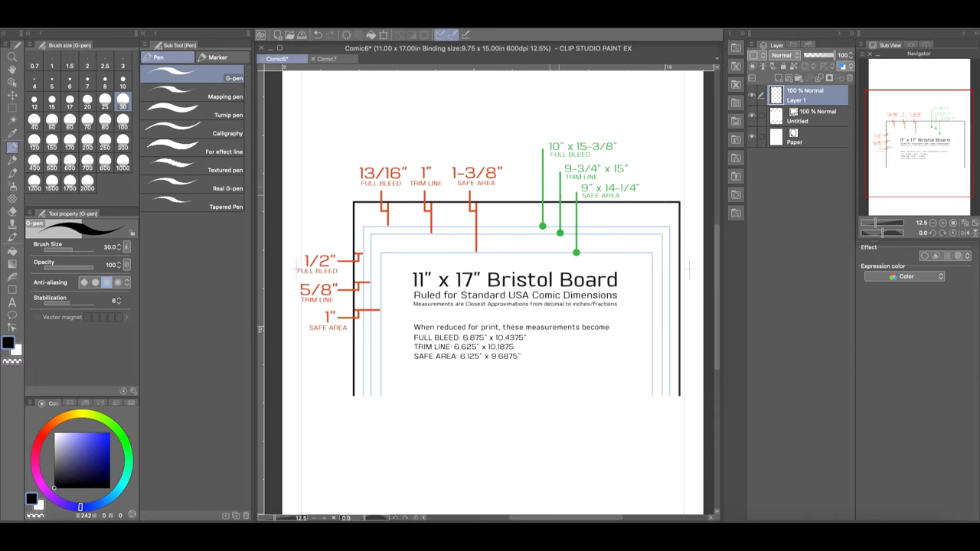
# Step: On Comic7, draw a black G-pen figure: head, neck, body and peace-sign arm
pyautogui.click(327, 59)
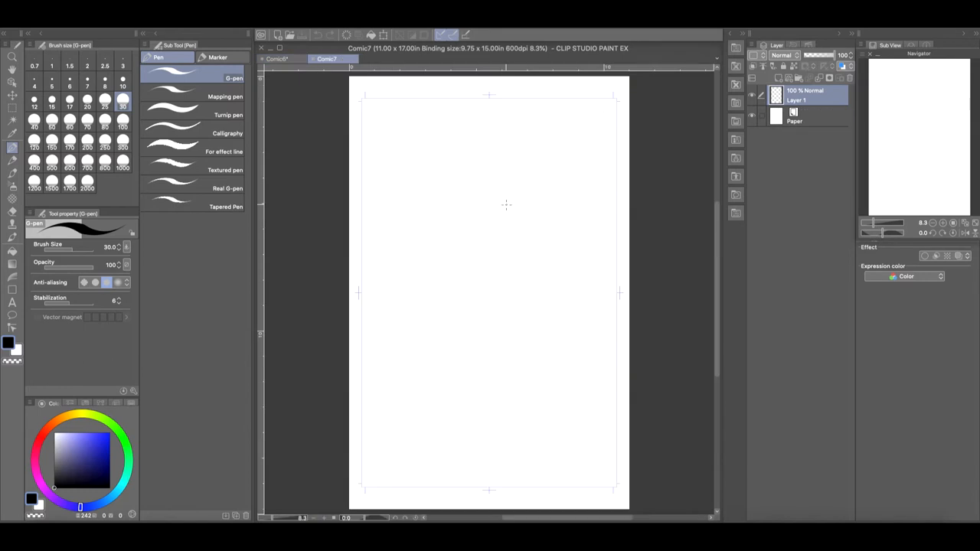
pyautogui.moveTo(660, 349)
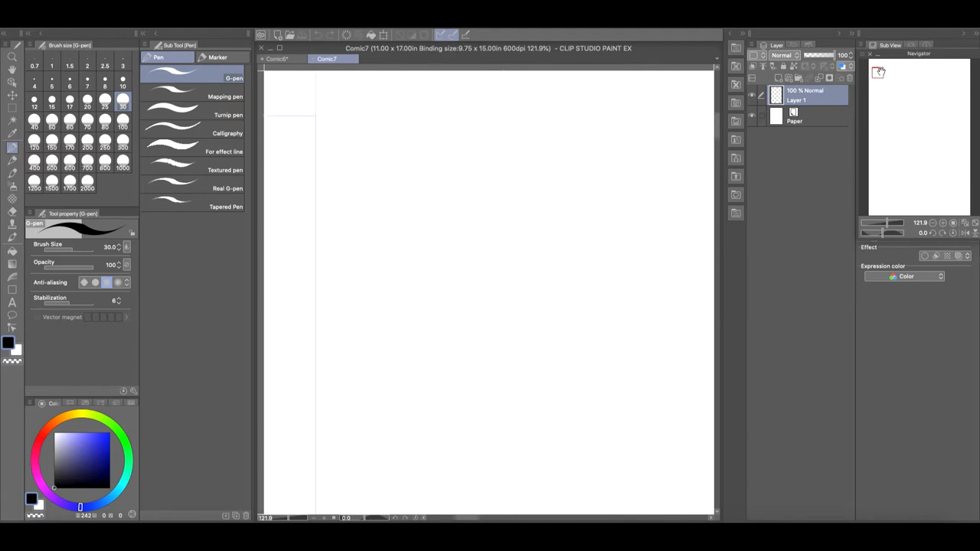
pyautogui.moveTo(448, 238); pyautogui.dragTo(455, 248)
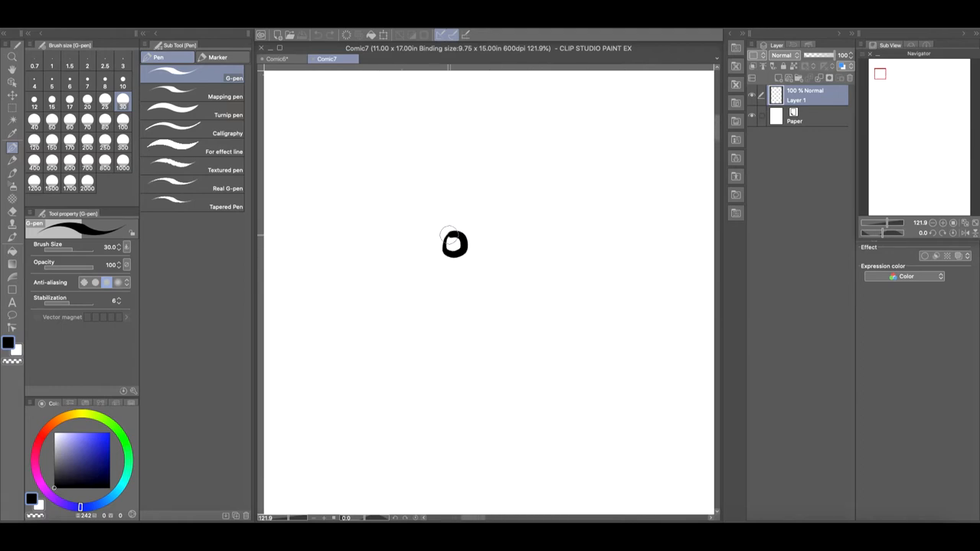
pyautogui.moveTo(452, 237); pyautogui.dragTo(442, 268)
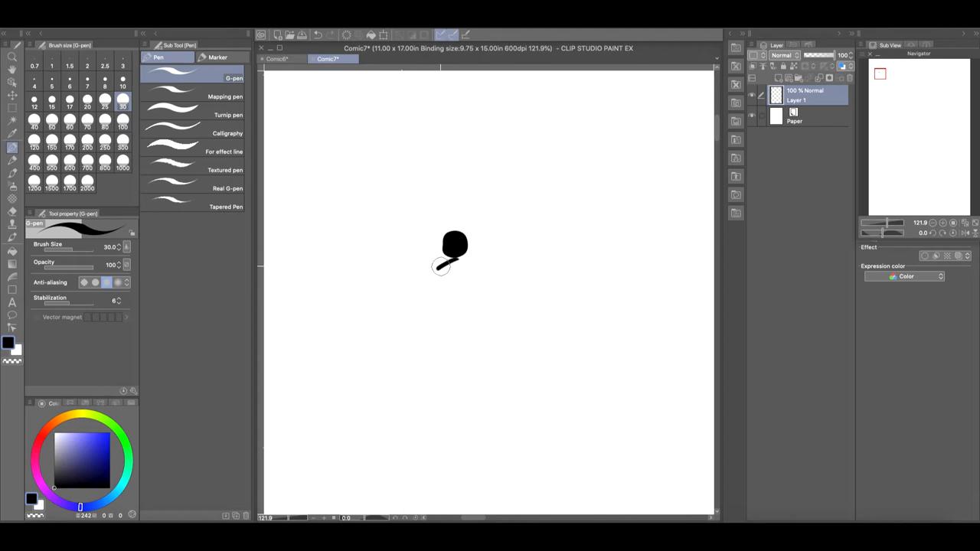
pyautogui.moveTo(455, 260); pyautogui.dragTo(444, 322)
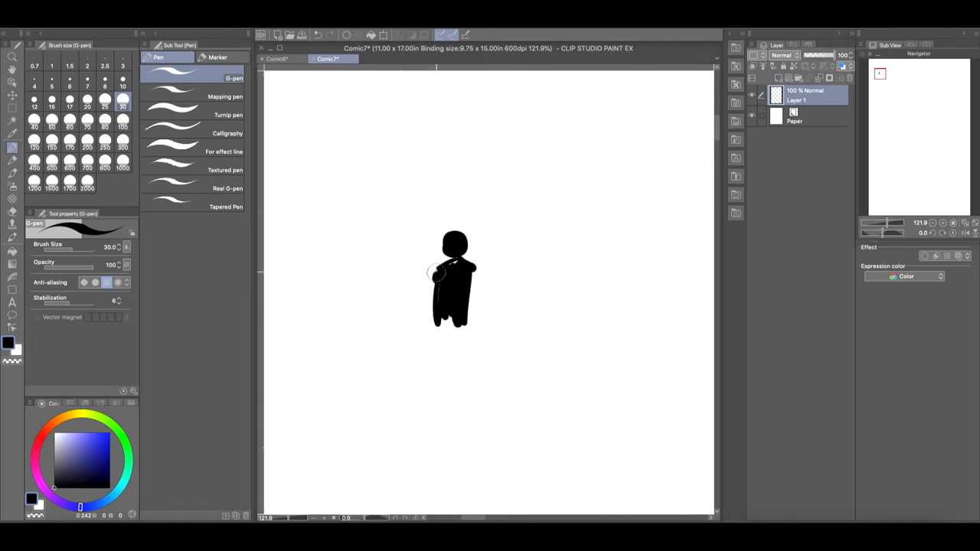
pyautogui.moveTo(448, 275); pyautogui.dragTo(404, 245)
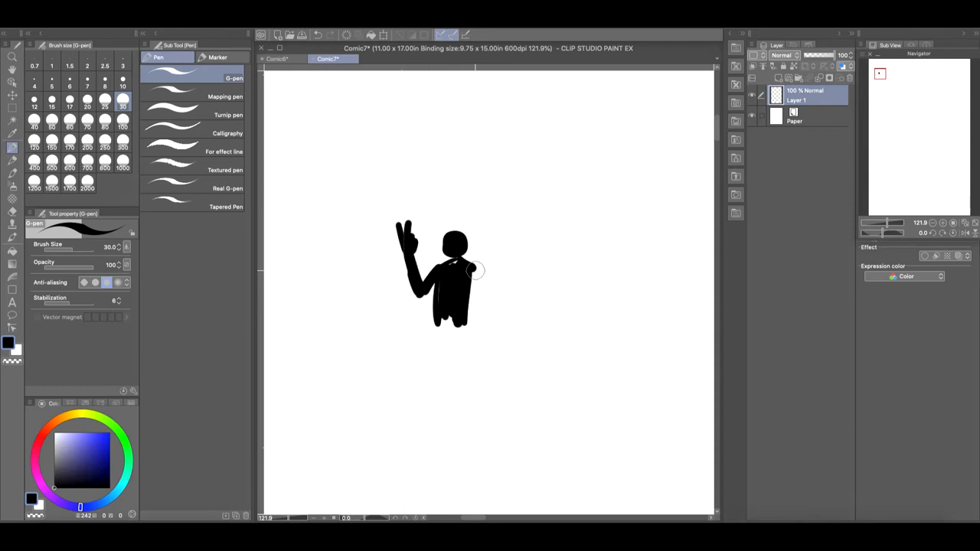
pyautogui.moveTo(474, 269); pyautogui.dragTo(478, 345)
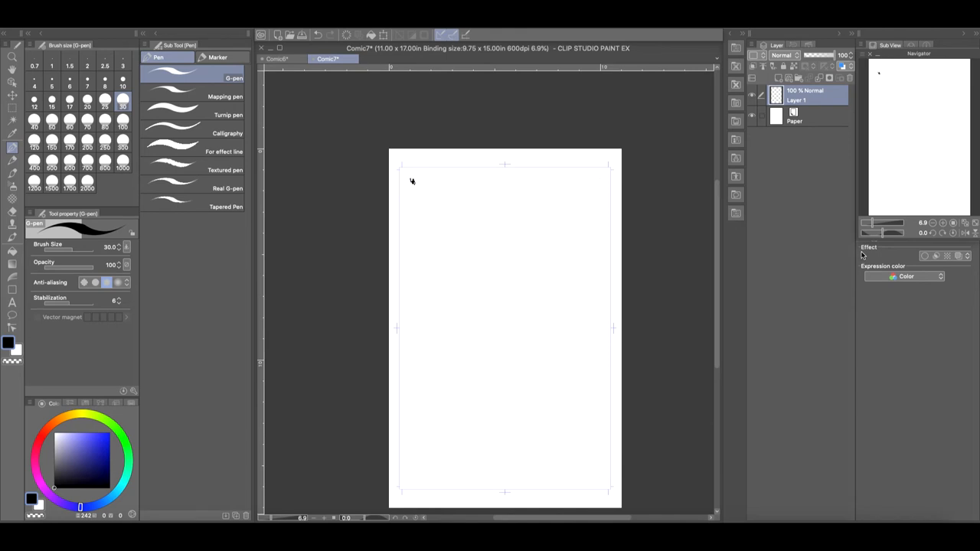
pyautogui.moveTo(784, 222)
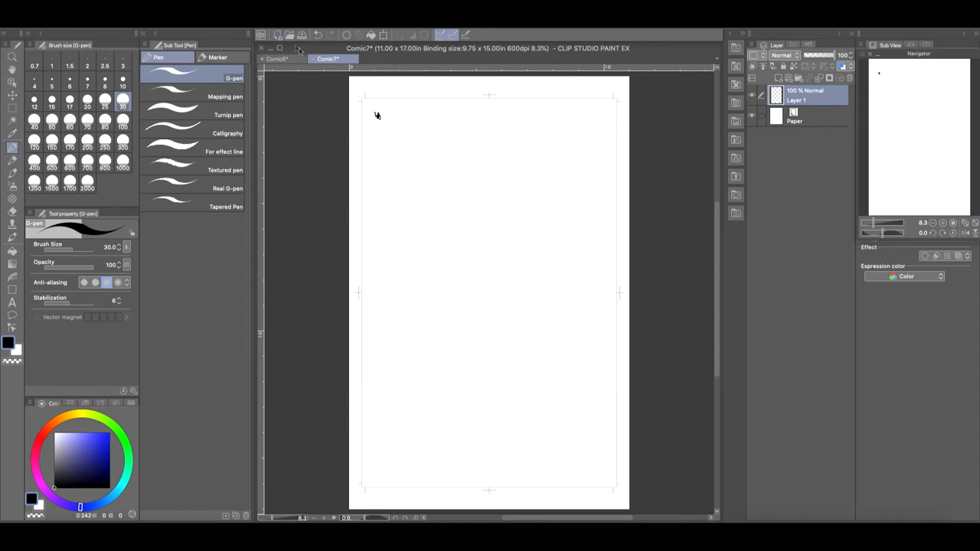
# Step: Cross out the 11" x 17" heading on Comic6, then go back to Comic7
pyautogui.click(277, 58)
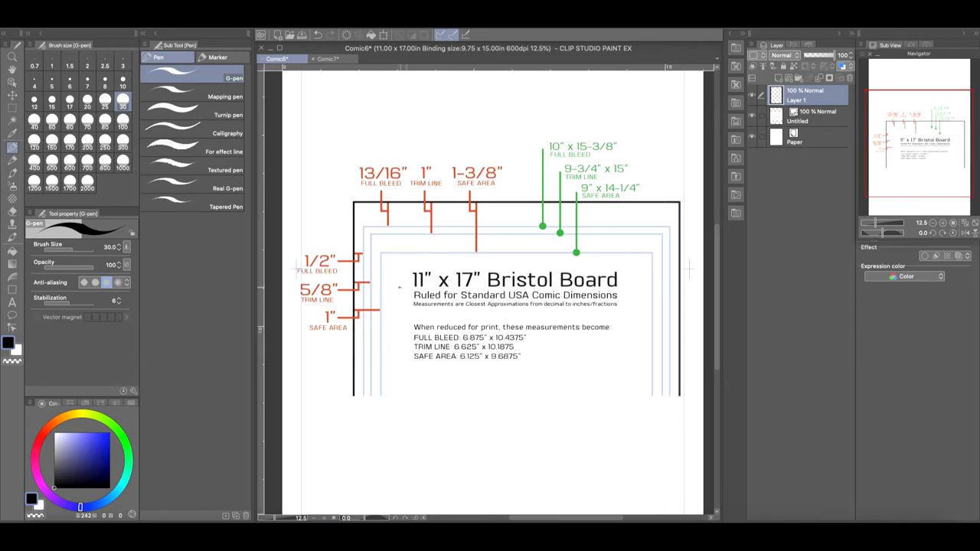
pyautogui.moveTo(401, 283); pyautogui.dragTo(521, 275)
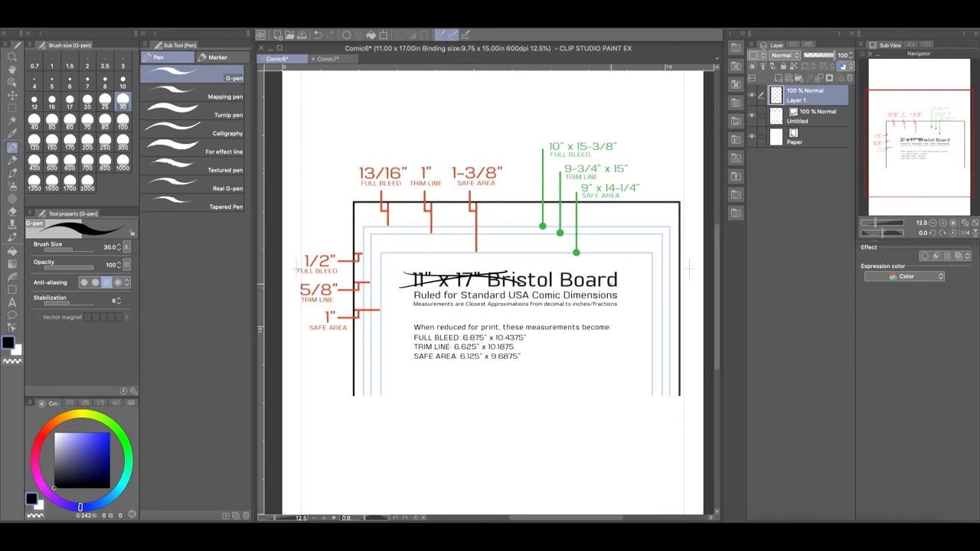
pyautogui.click(327, 59)
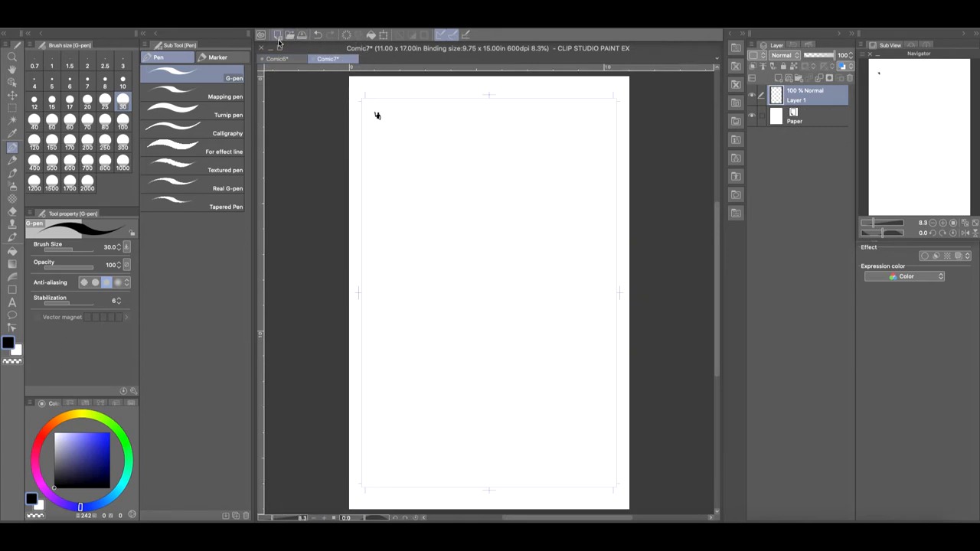
# Step: Start another new comic page in pixel units, flipped to landscape orientation
pyautogui.click(277, 36)
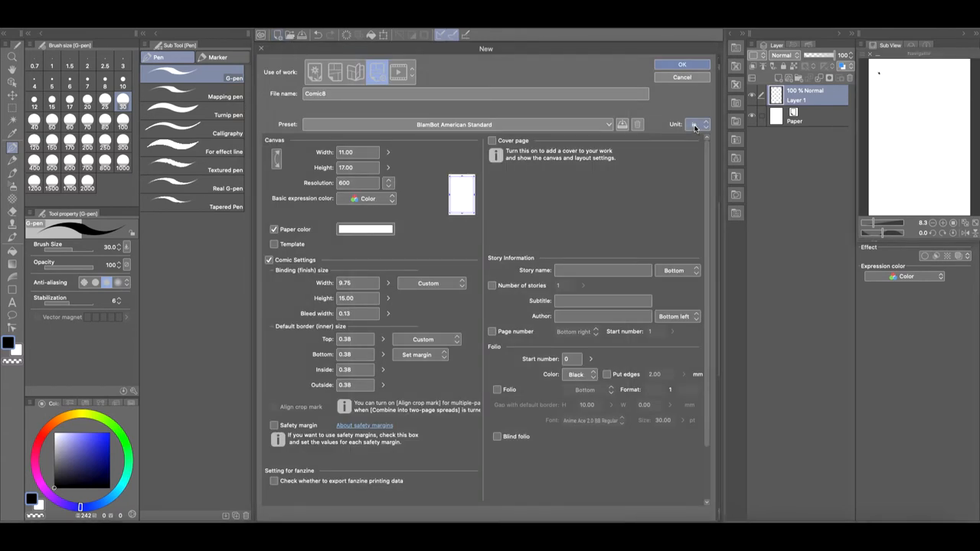
pyautogui.click(696, 124)
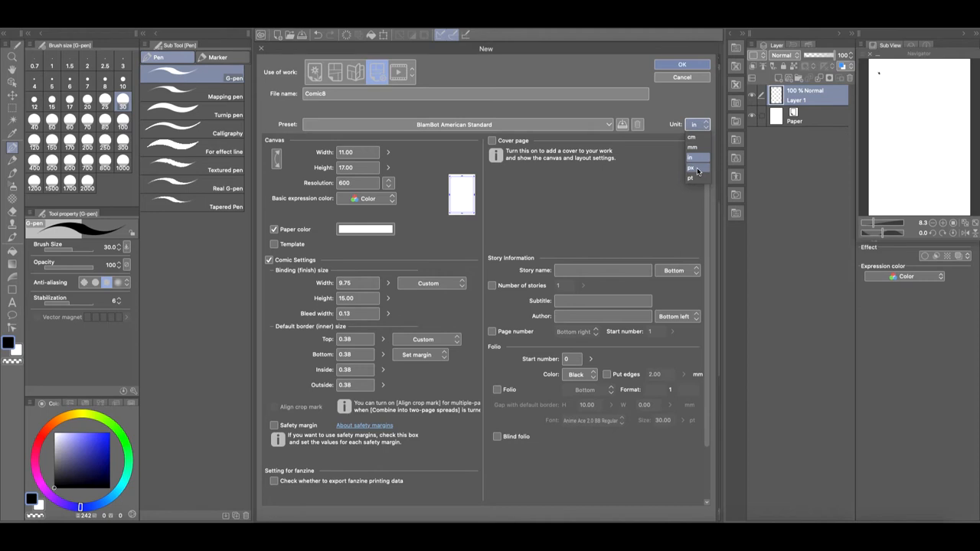
pyautogui.click(692, 168)
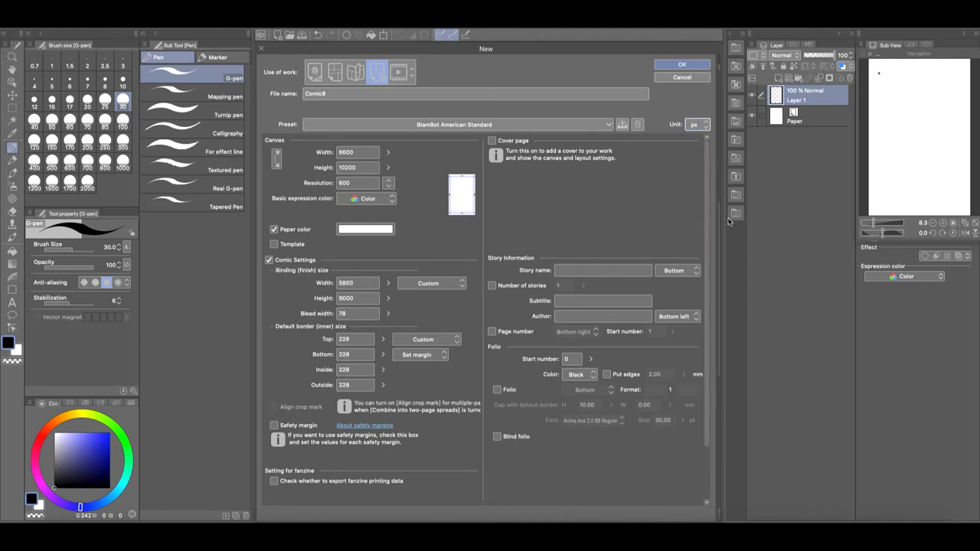
pyautogui.moveTo(322, 186)
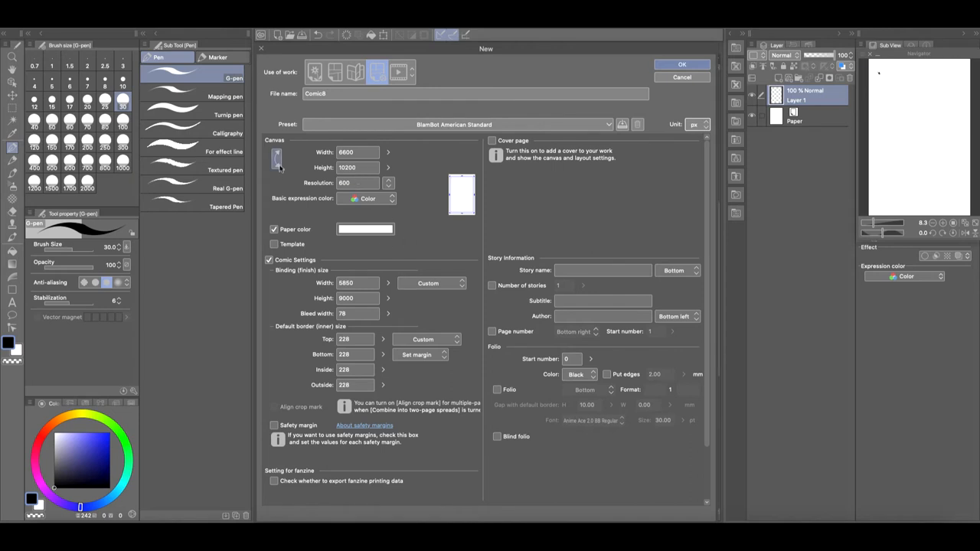
pyautogui.click(276, 159)
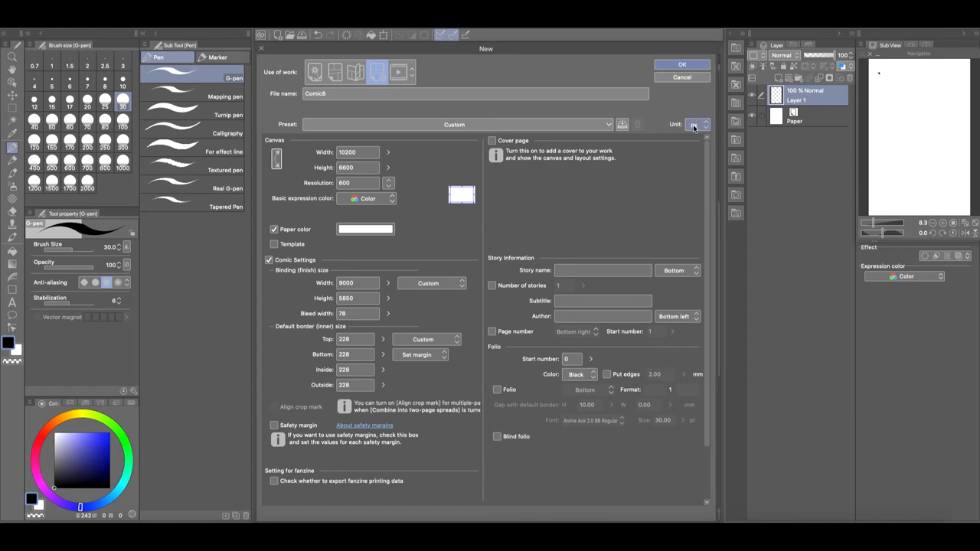
# Step: Cancel the new page and zoom in on Comic6's reduced print measurements
pyautogui.click(681, 64)
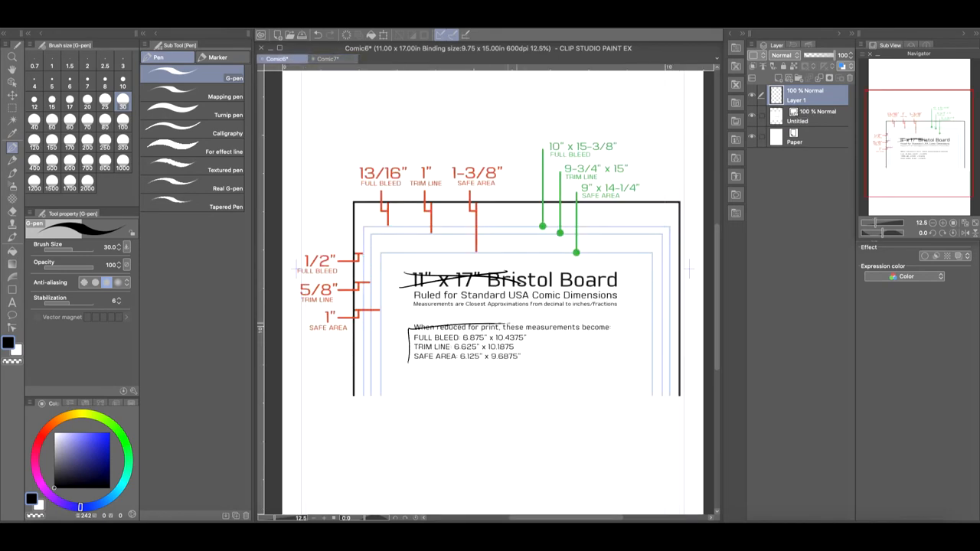
pyautogui.moveTo(409, 325); pyautogui.dragTo(532, 371)
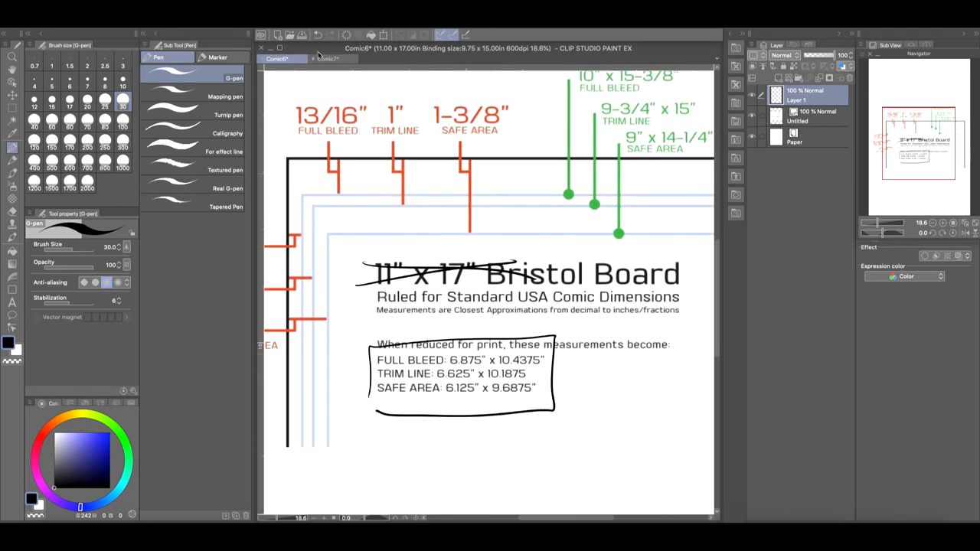
# Step: Choose the reduced BlamBot preset for the new page, giving a 7 x 11 in canvas
pyautogui.click(459, 124)
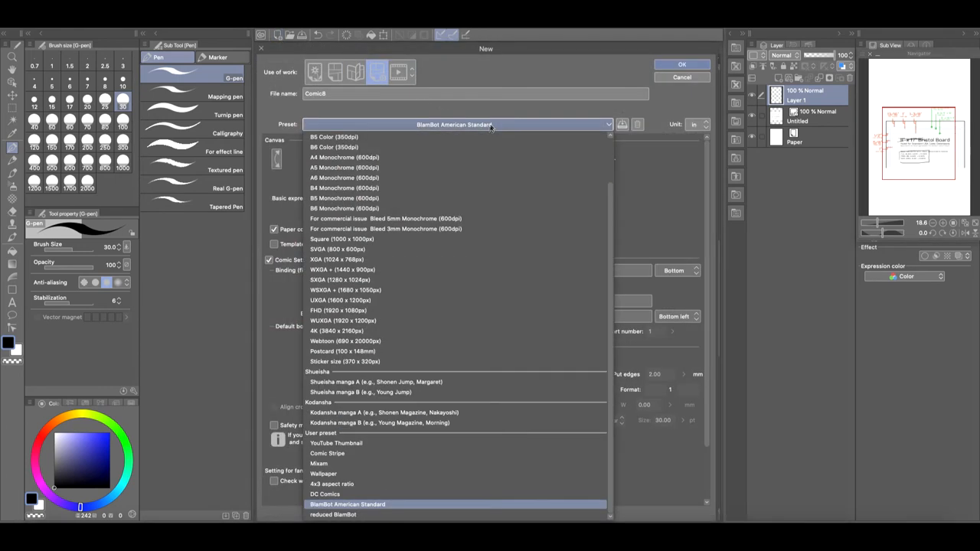
pyautogui.click(333, 513)
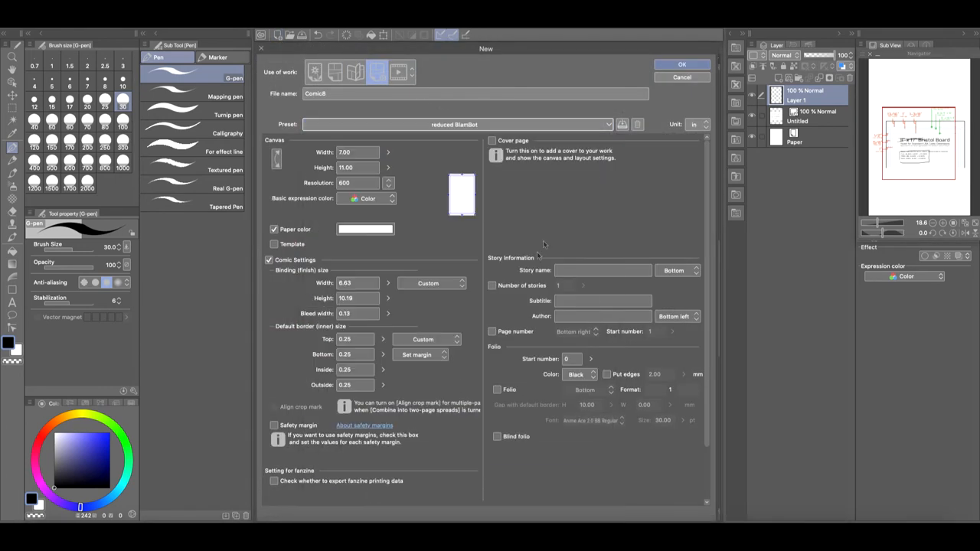
pyautogui.moveTo(648, 343)
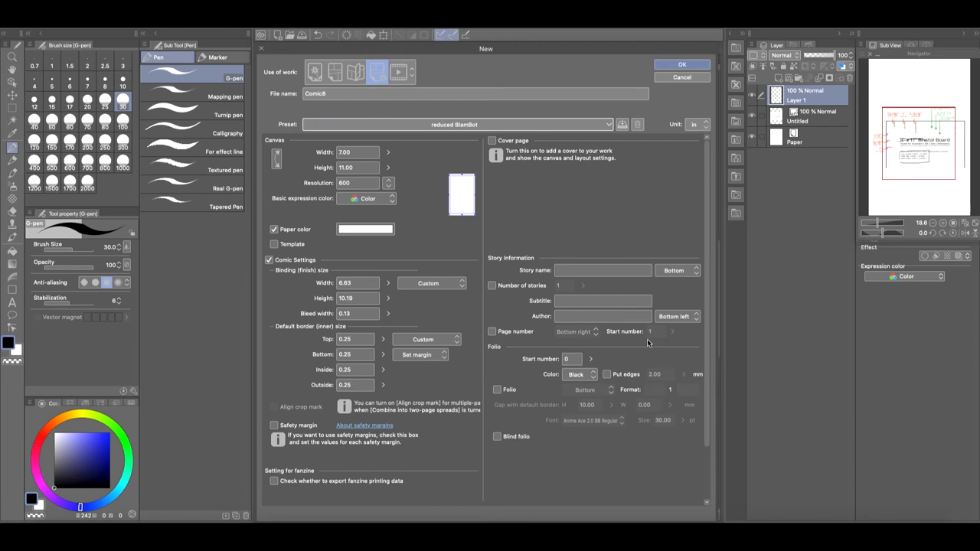
pyautogui.moveTo(395, 441)
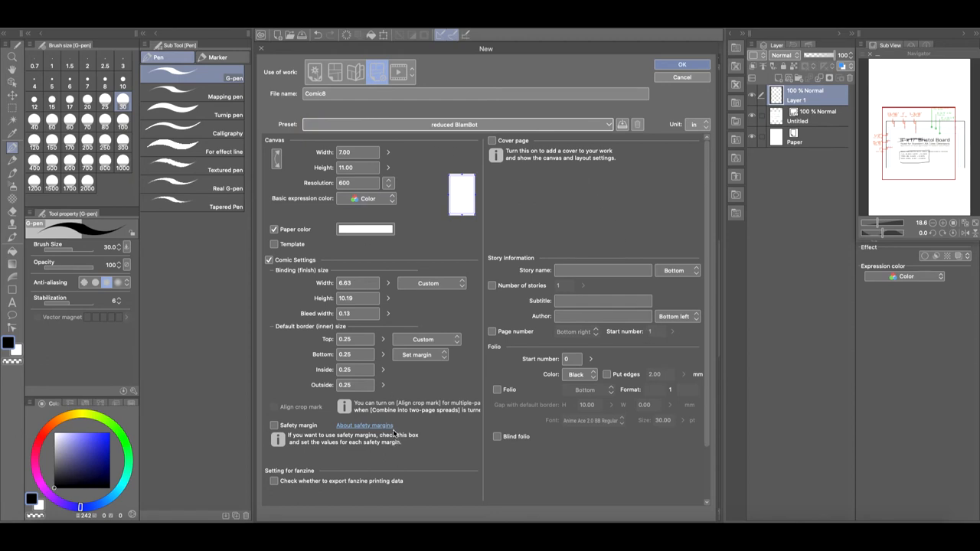
pyautogui.moveTo(375, 327)
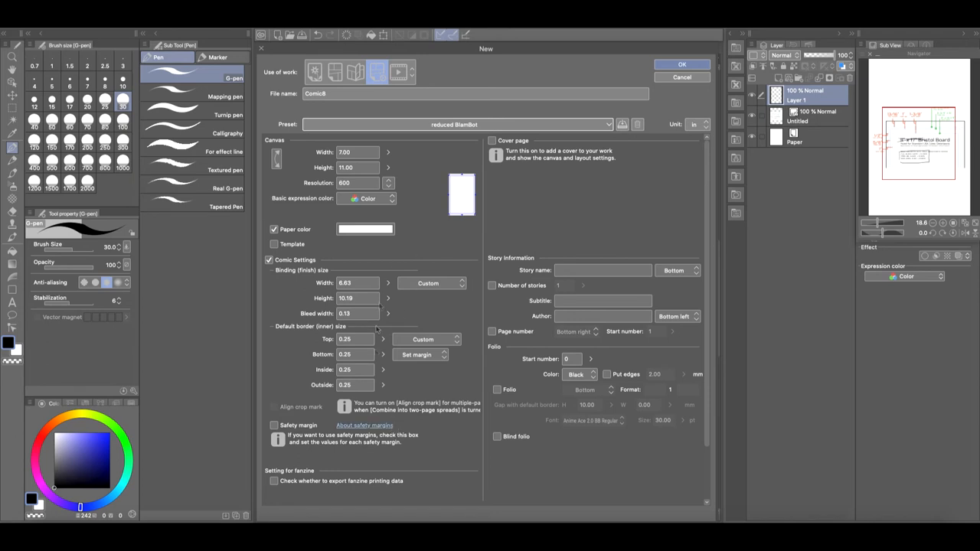
pyautogui.moveTo(493, 316)
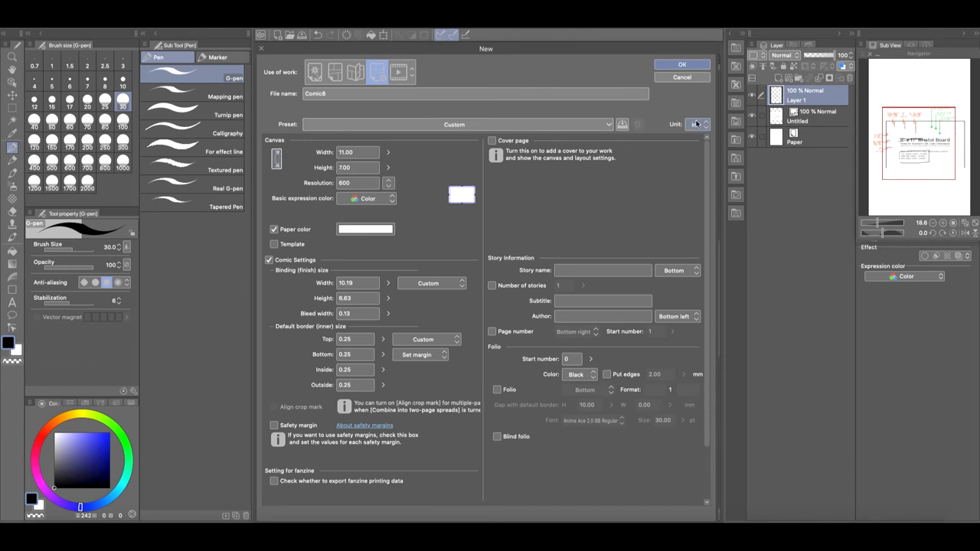
# Step: Show the page dimensions in pixels, then cancel the landscape page
pyautogui.click(695, 124)
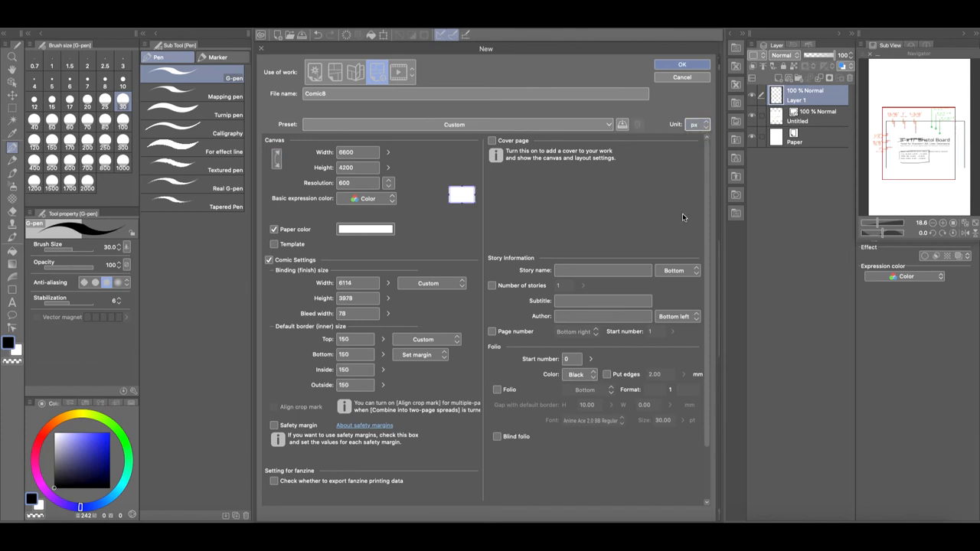
pyautogui.moveTo(429, 199)
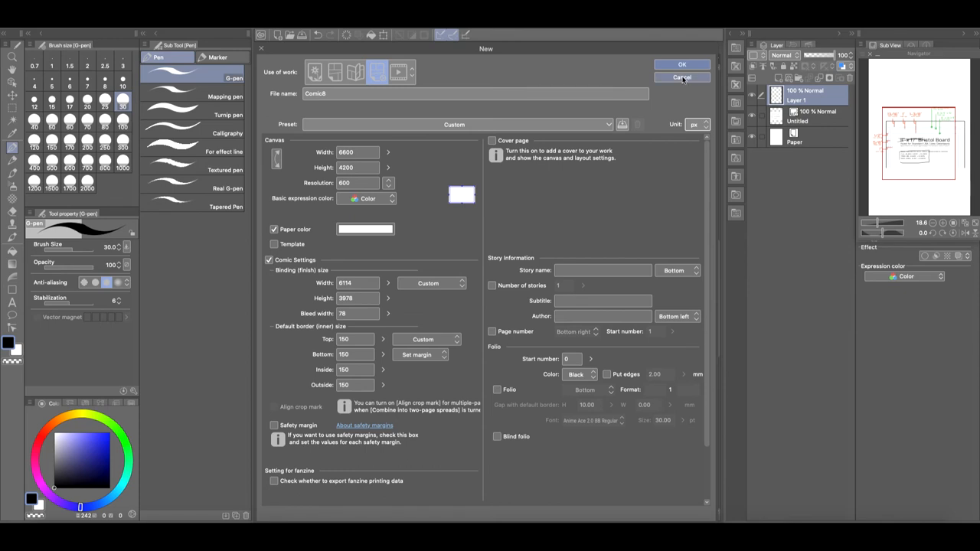
pyautogui.click(681, 64)
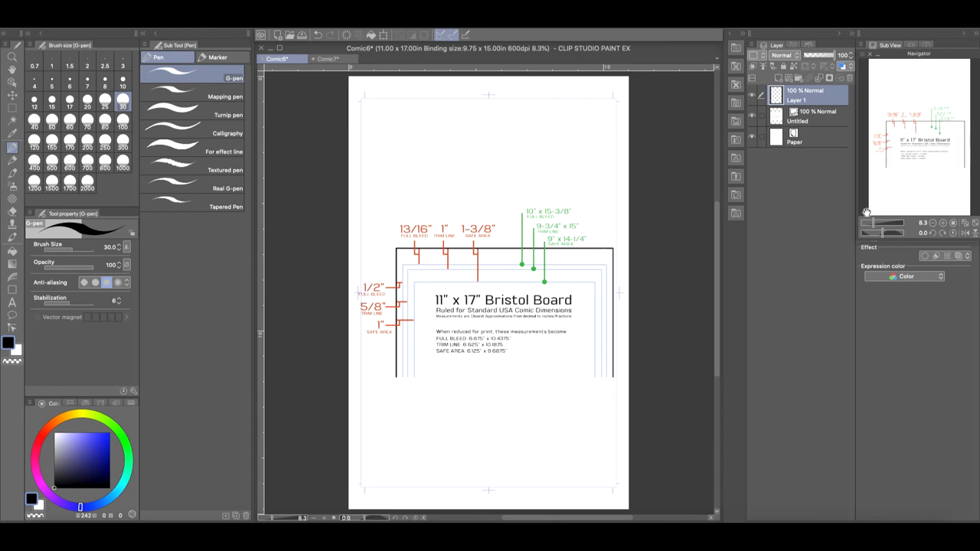
# Step: Create Comic8 from the reduced BlamBot preset: 7 x 11 in, 6.63 x 10.19 in binding
pyautogui.click(331, 59)
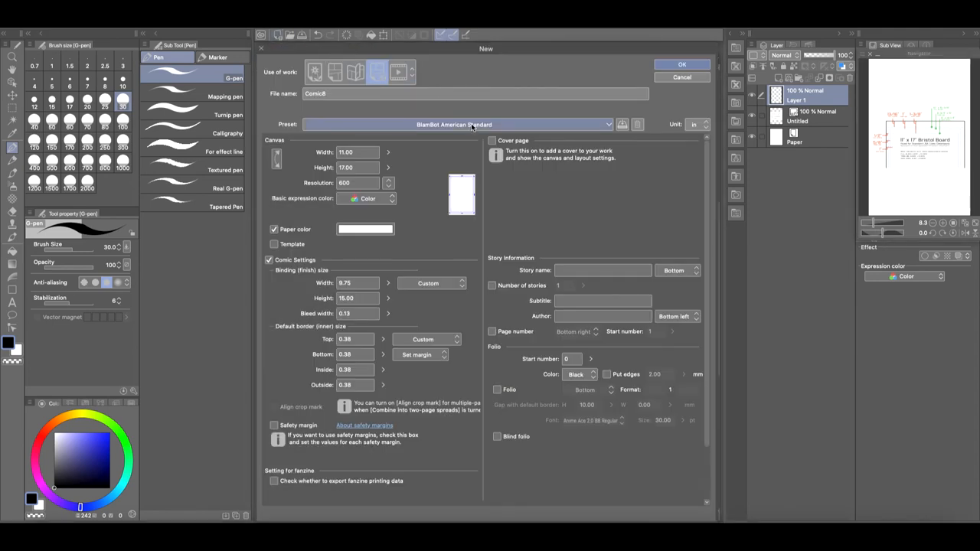
pyautogui.click(457, 124)
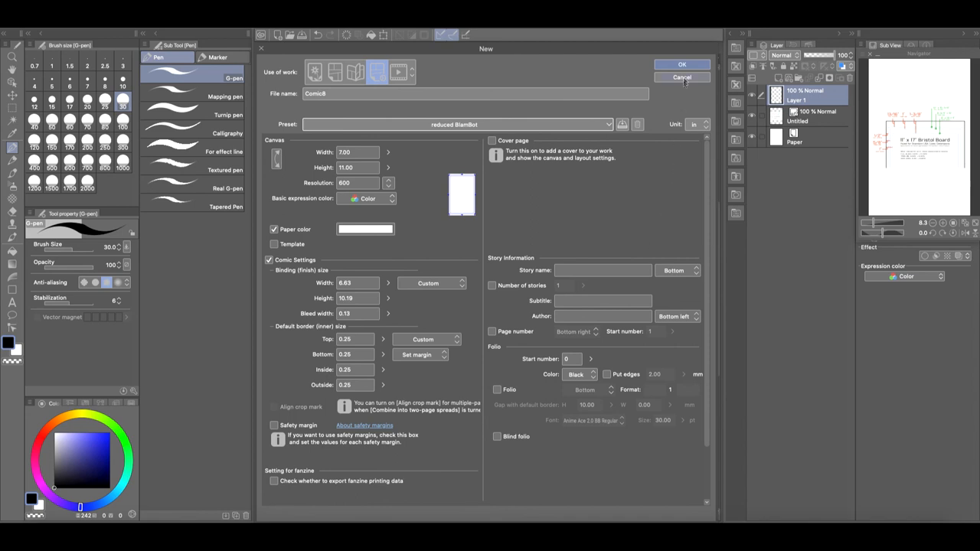
pyautogui.click(681, 64)
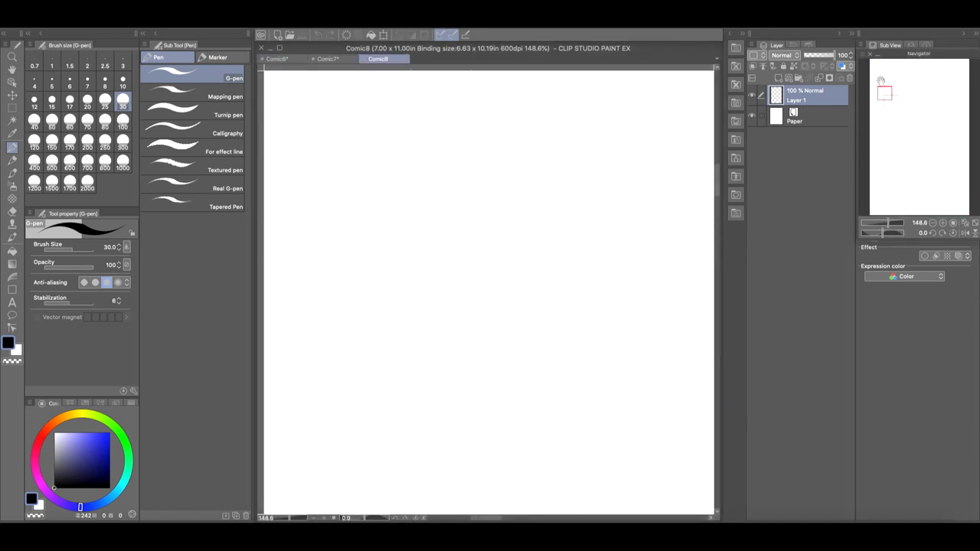
# Step: On Comic8, draw a black G-pen figure with head, neck, body and raised waving arm
pyautogui.moveTo(471, 188); pyautogui.dragTo(459, 226)
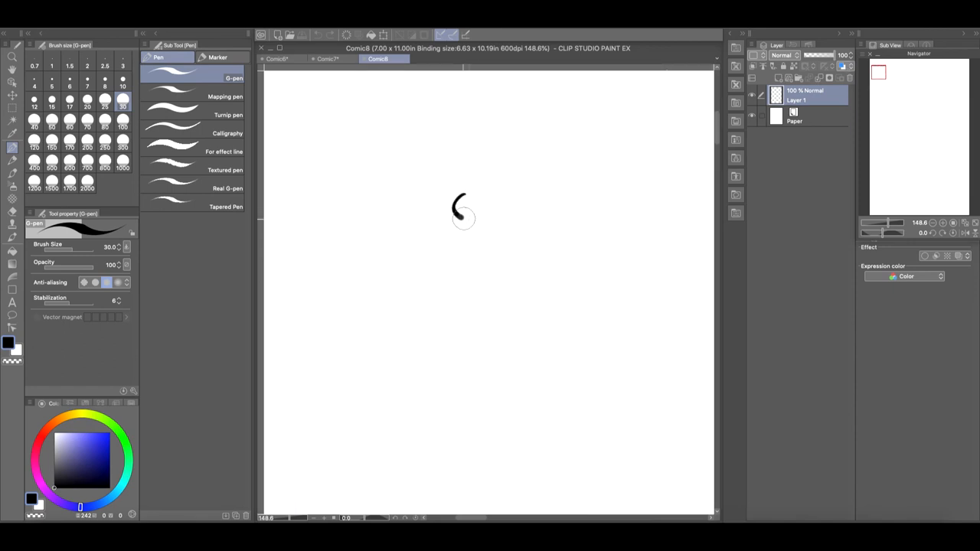
pyautogui.moveTo(459, 191); pyautogui.dragTo(459, 222)
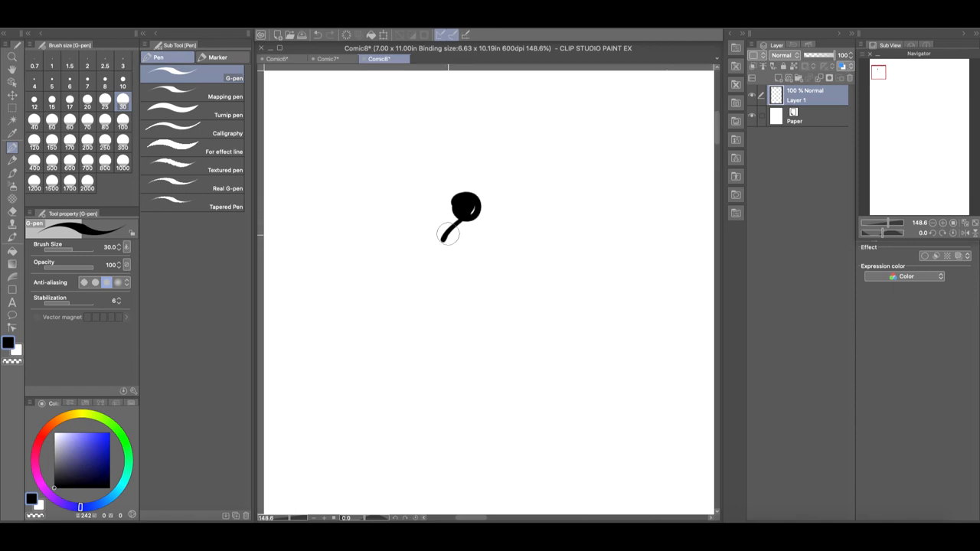
pyautogui.moveTo(459, 222); pyautogui.dragTo(467, 299)
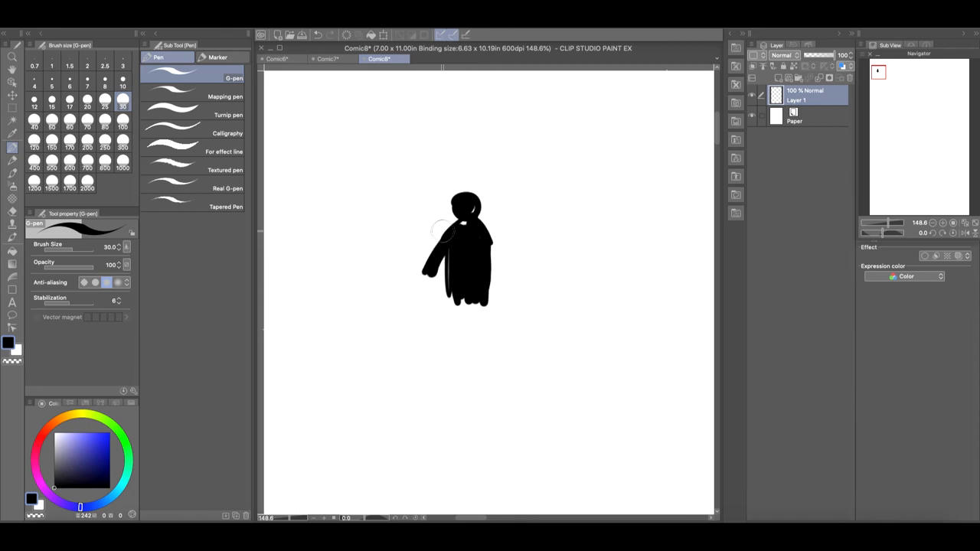
pyautogui.moveTo(433, 272); pyautogui.dragTo(402, 203)
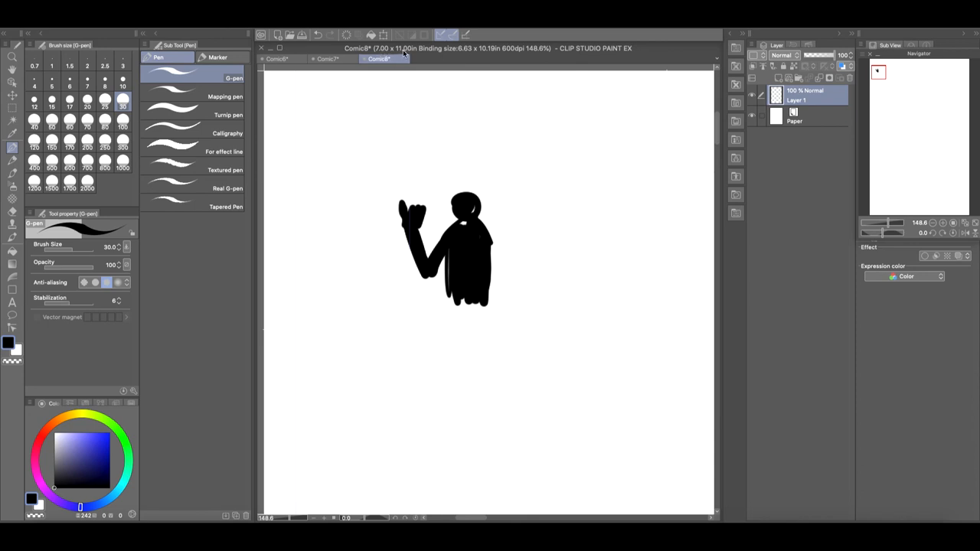
pyautogui.moveTo(486, 230); pyautogui.dragTo(505, 268)
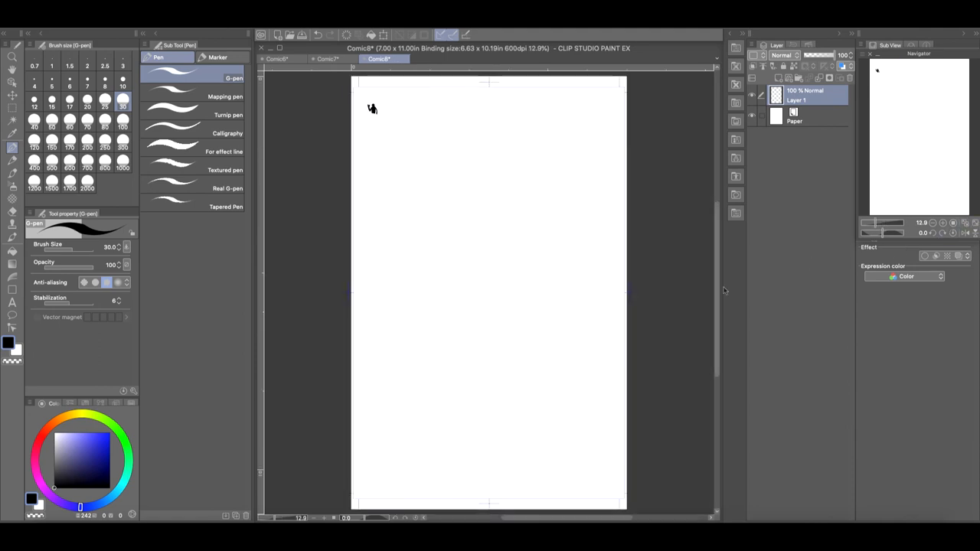
pyautogui.moveTo(929, 188)
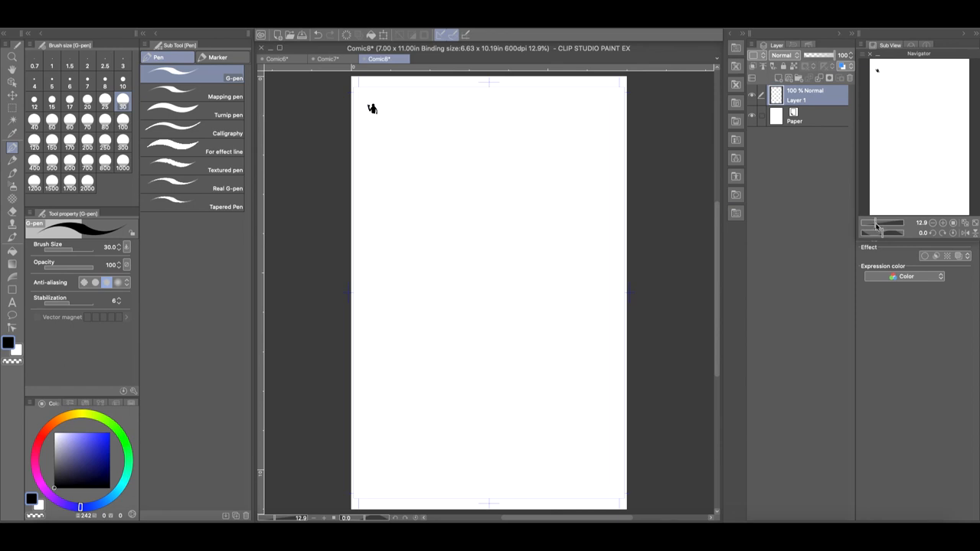
pyautogui.moveTo(867, 228)
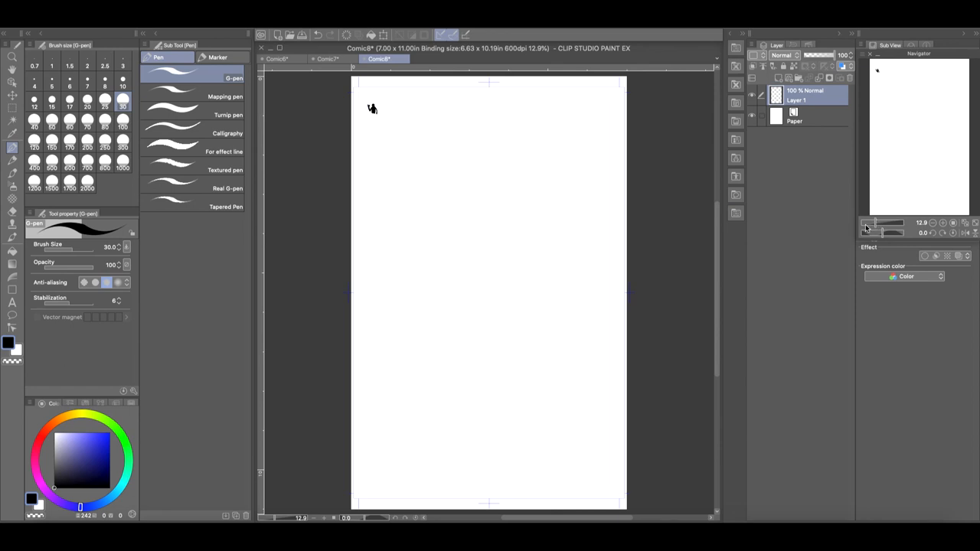
pyautogui.moveTo(842, 213)
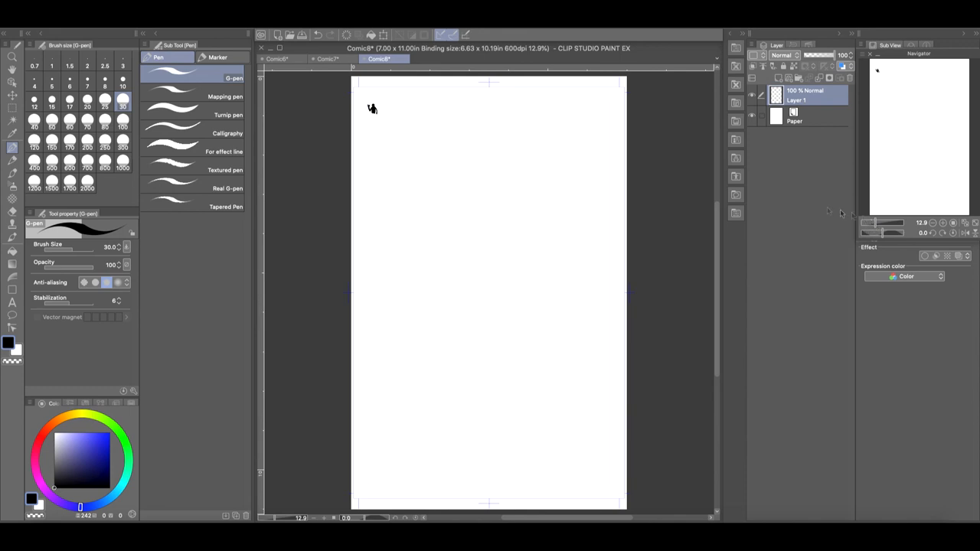